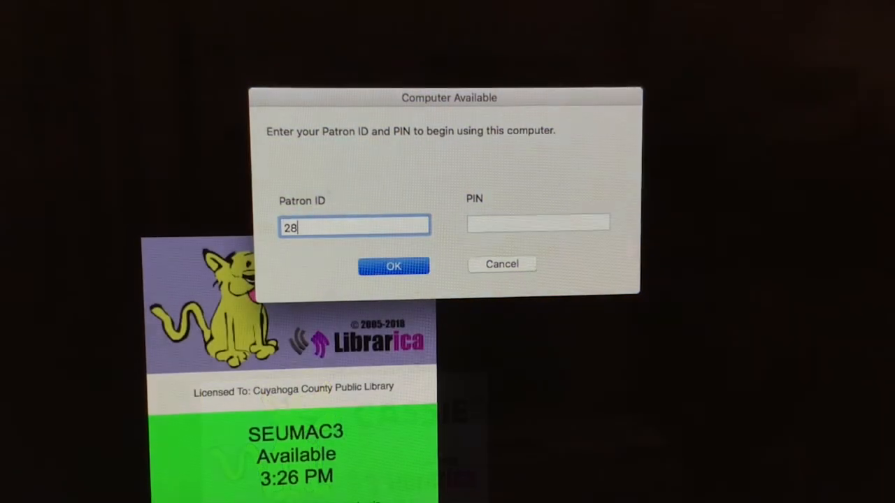
pyautogui.write('076')
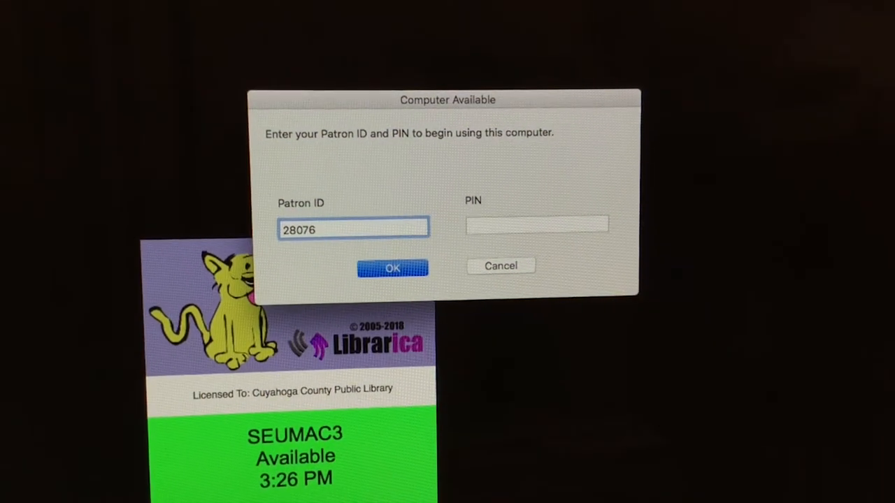
pyautogui.write('014')
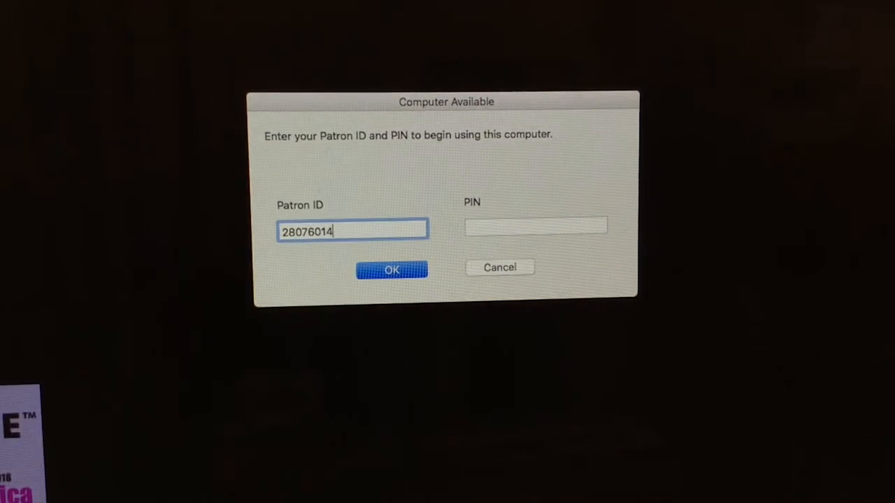
pyautogui.click(392, 270)
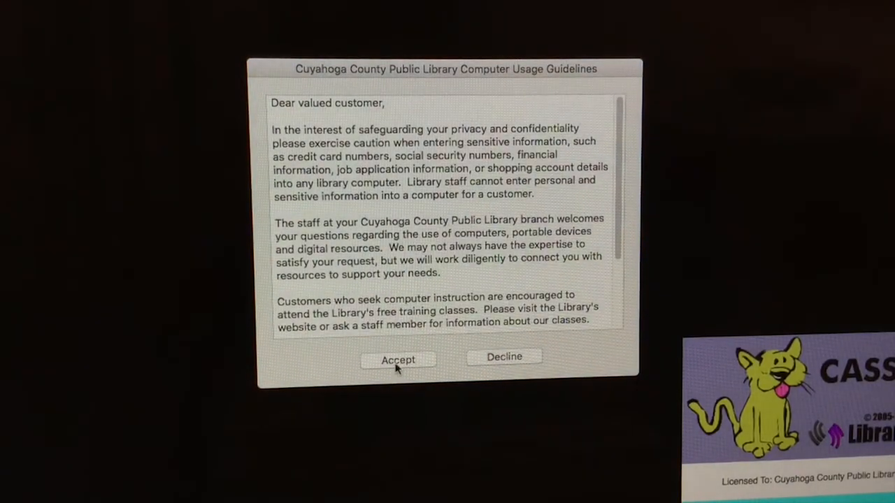
# Step: Accept the usage guidelines, dismiss the welcome message and launch Audacity
pyautogui.click(397, 359)
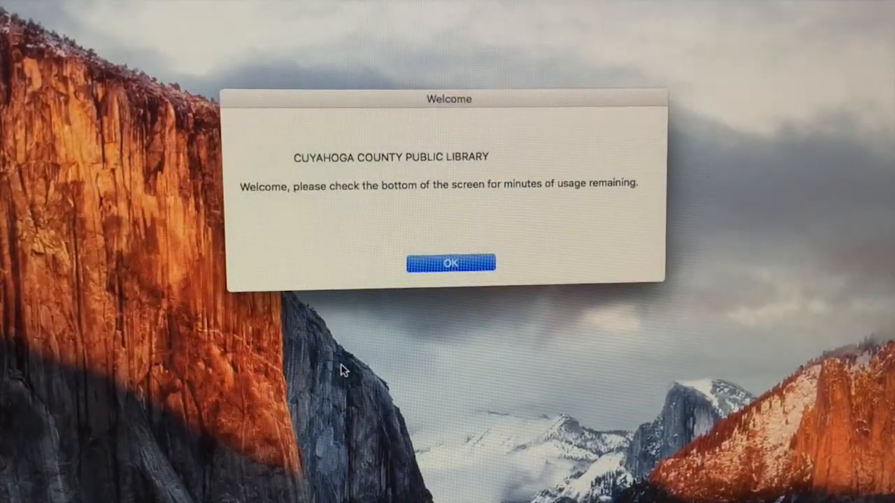
pyautogui.click(451, 263)
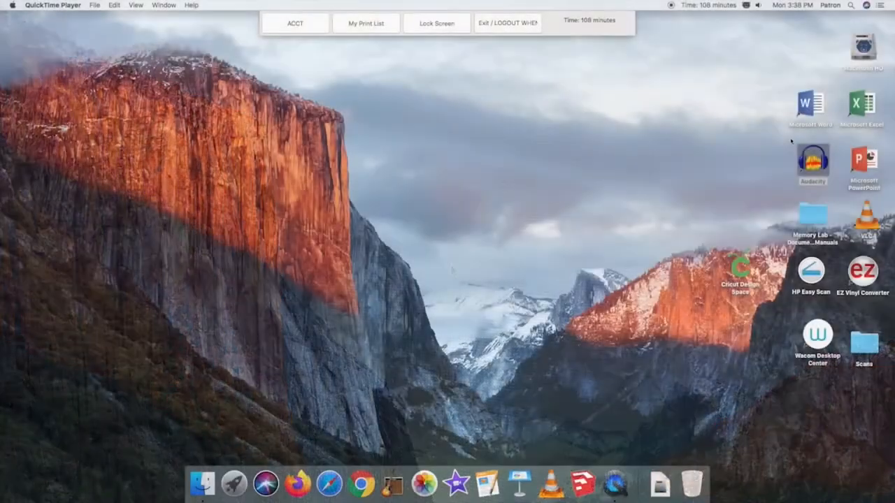
pyautogui.click(812, 162)
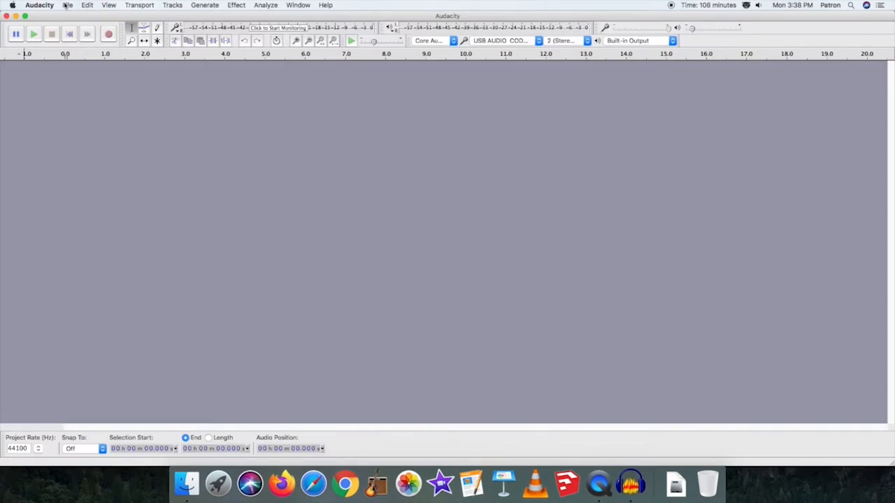
pyautogui.moveTo(109, 34)
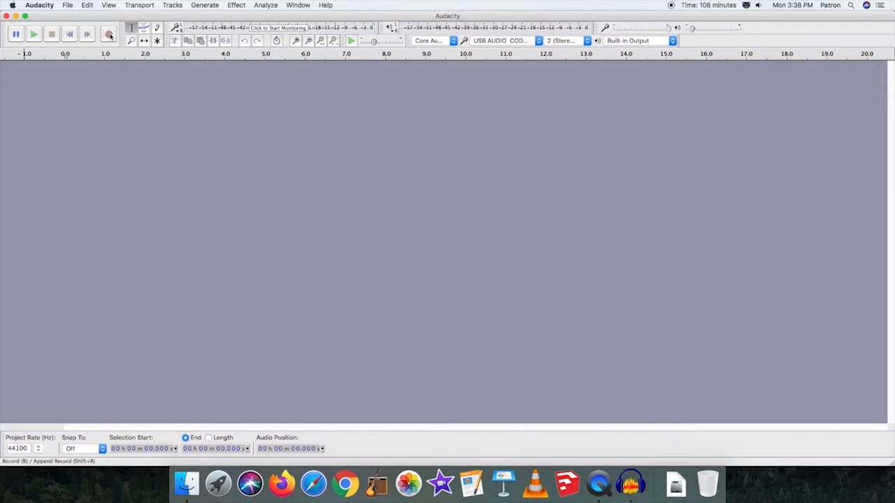
pyautogui.moveTo(109, 34)
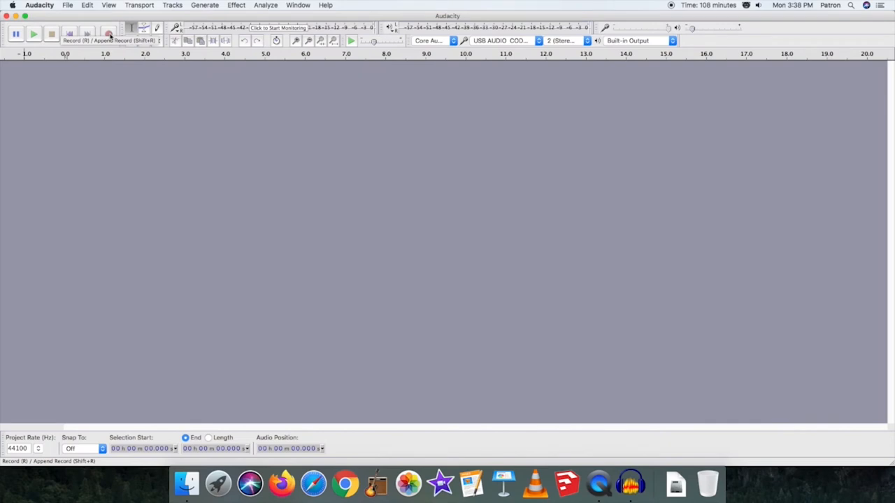
# Step: Record the first song from the turntable as a stereo track, stopping when it ends
pyautogui.click(109, 33)
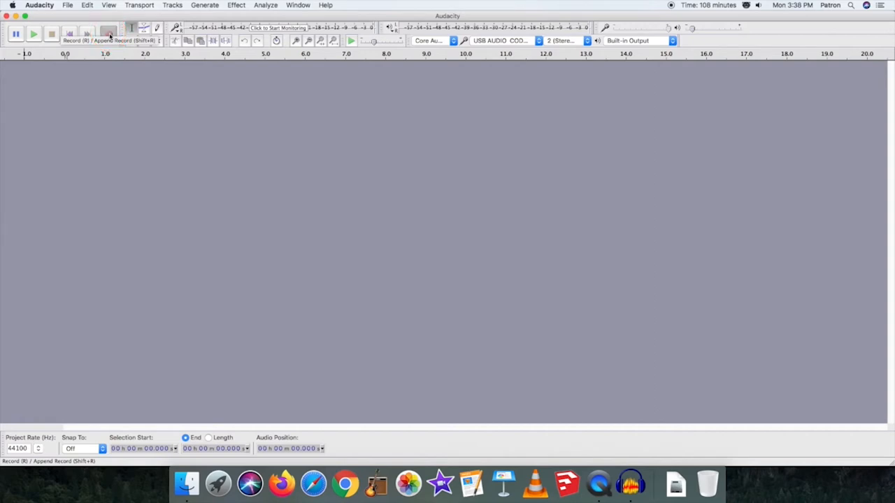
pyautogui.click(109, 34)
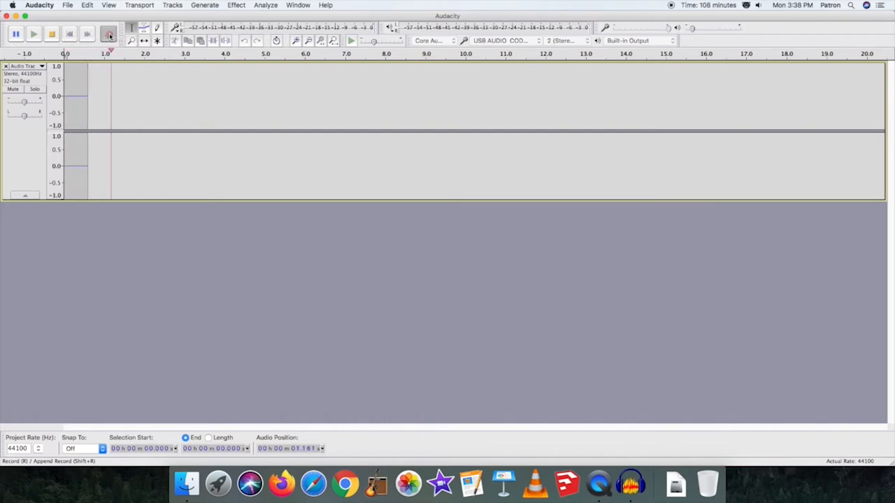
pyautogui.click(109, 33)
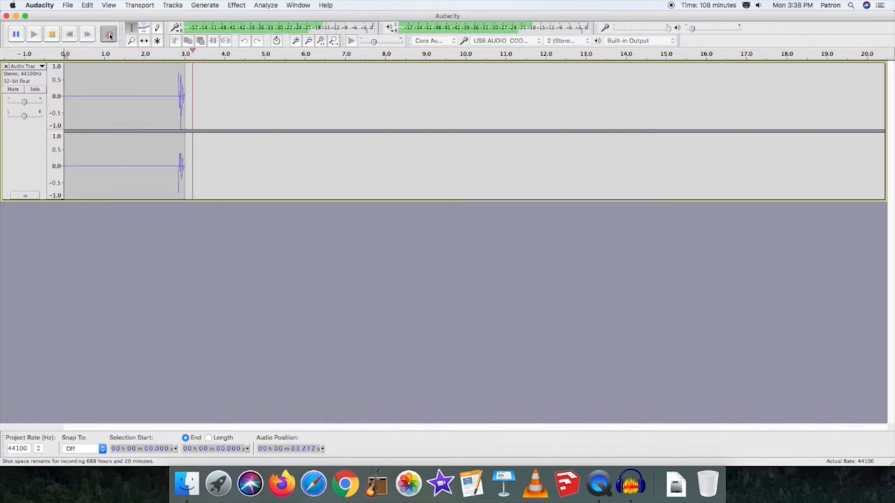
pyautogui.click(109, 33)
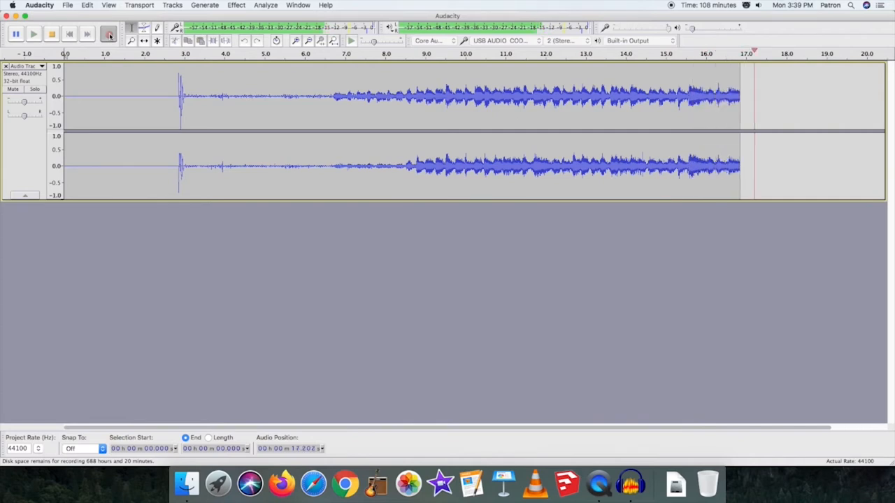
pyautogui.click(109, 33)
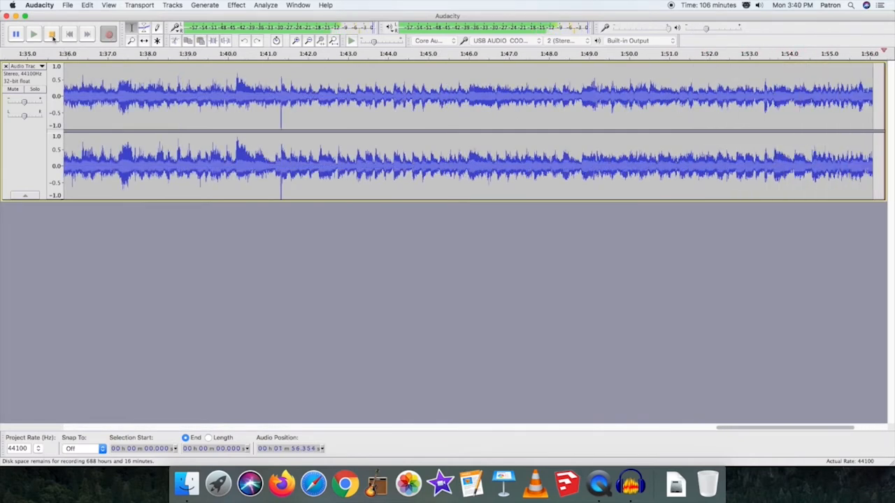
pyautogui.click(54, 34)
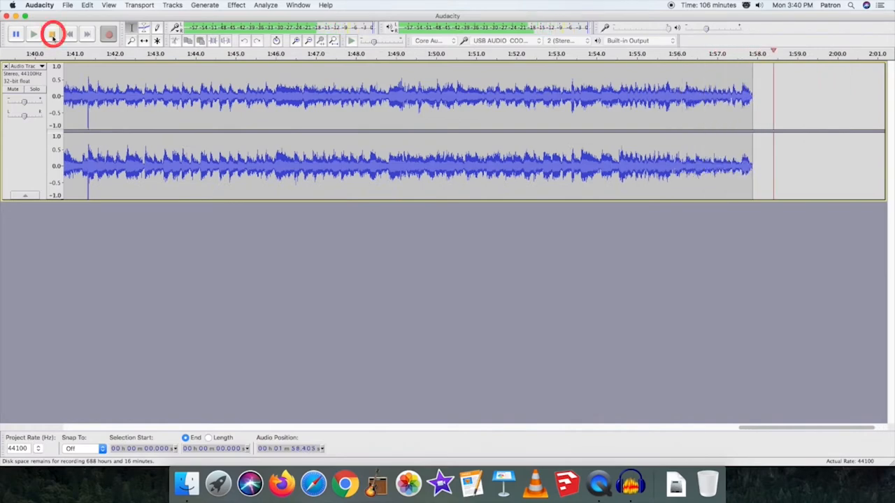
pyautogui.click(54, 34)
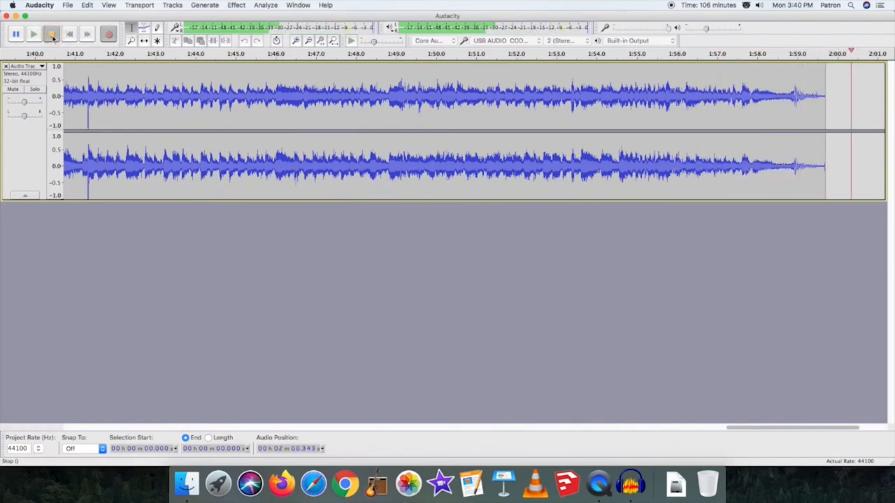
pyautogui.click(109, 33)
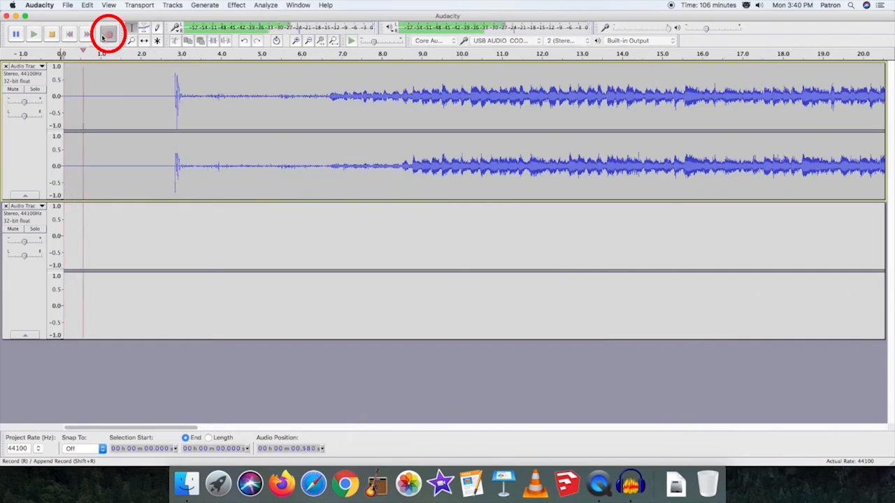
# Step: Record the second and third songs, each onto its own new stereo track
pyautogui.click(109, 33)
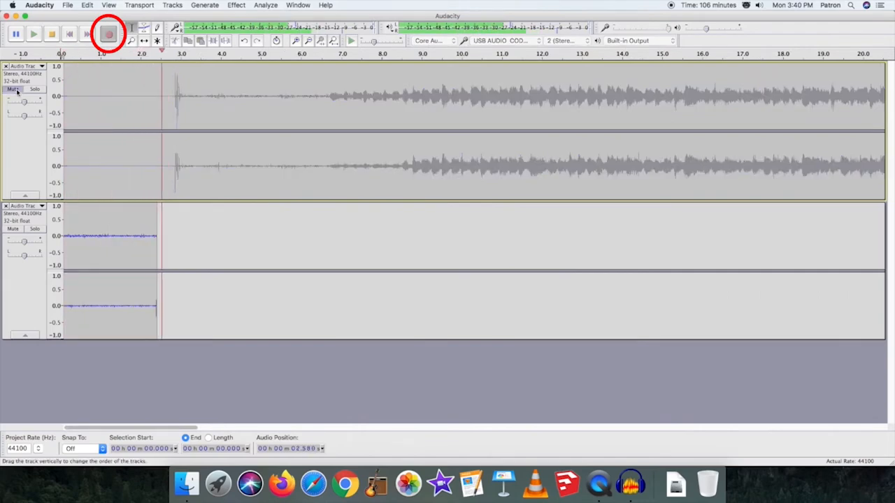
pyautogui.click(109, 34)
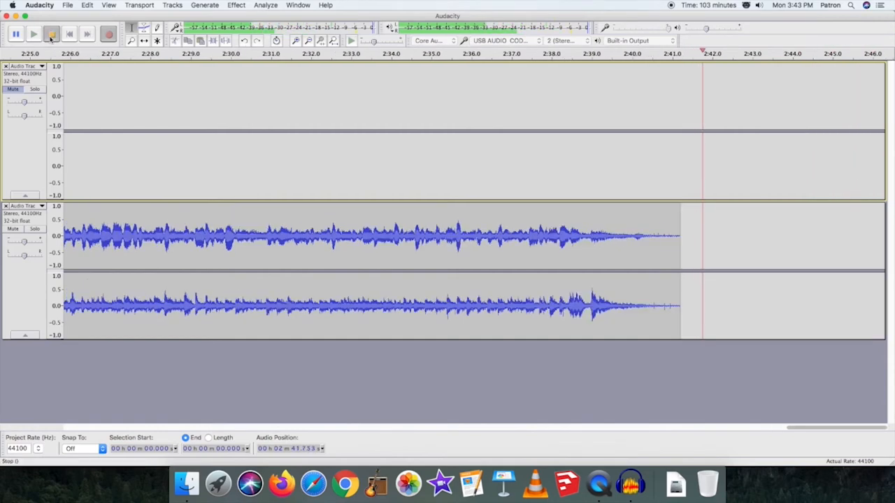
pyautogui.click(109, 33)
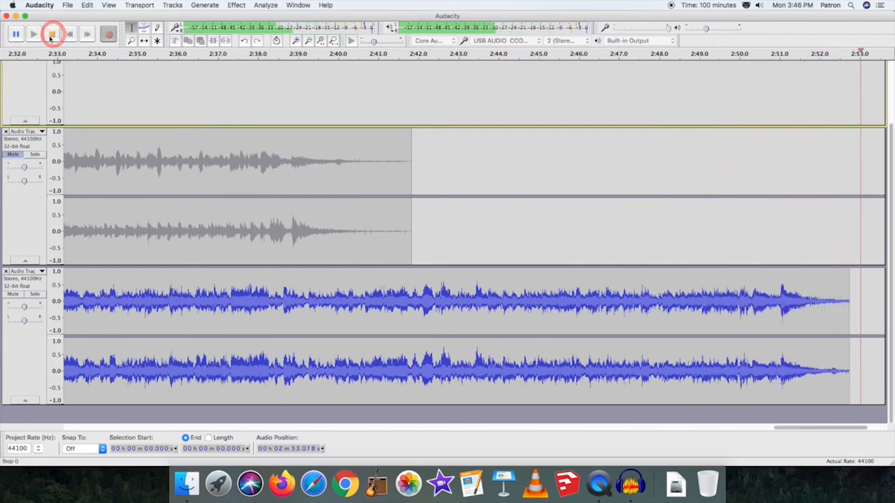
pyautogui.click(52, 34)
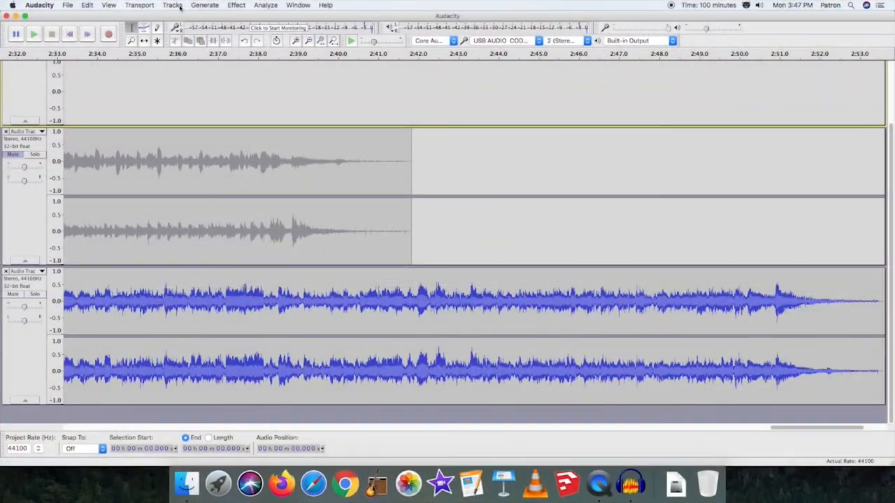
# Step: Start Export Multiple with MP3 Files as the output format
pyautogui.click(13, 154)
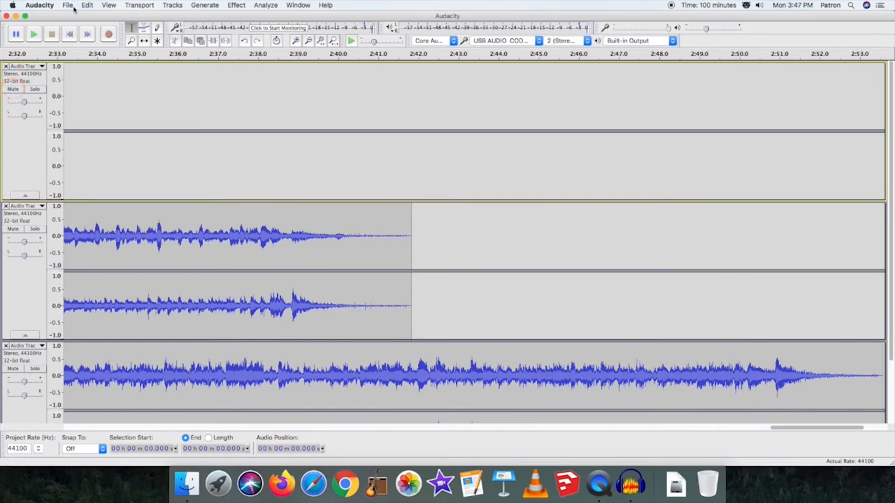
pyautogui.click(67, 6)
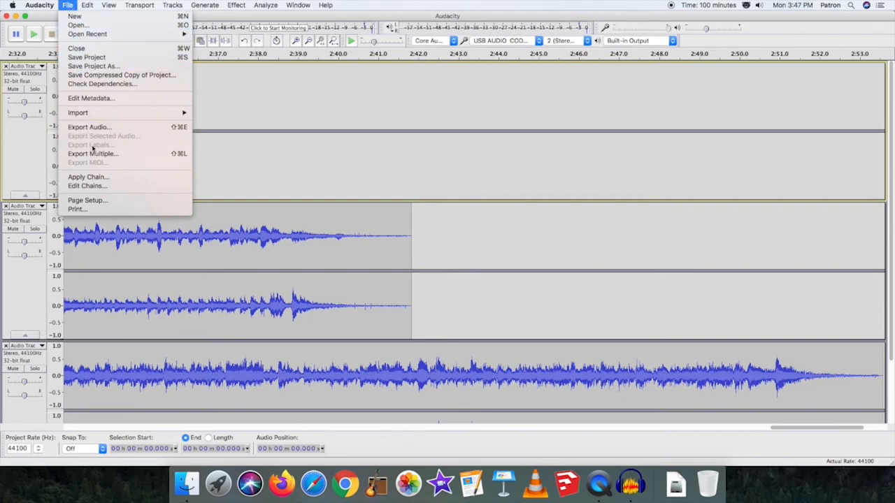
pyautogui.click(93, 153)
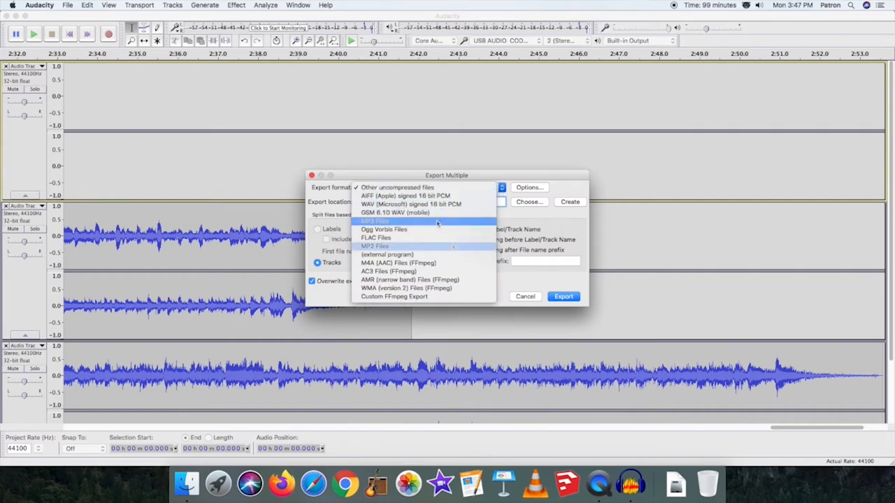
pyautogui.click(375, 221)
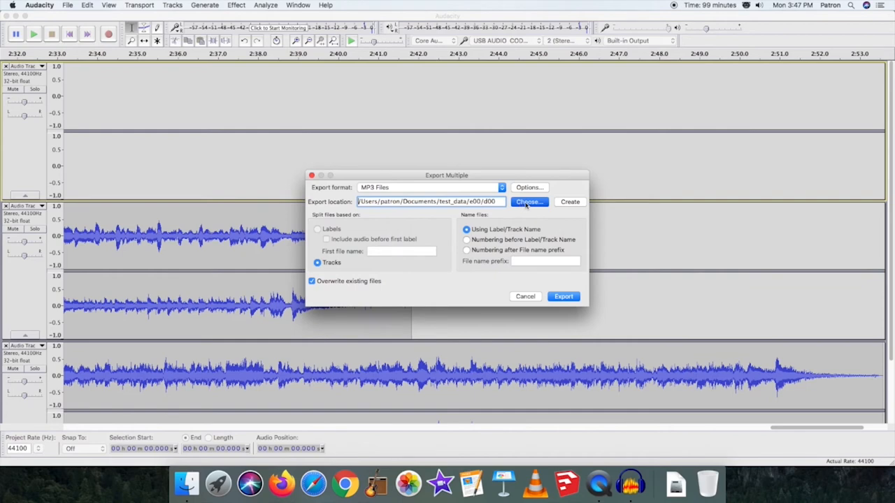
# Step: Choose Childhood's Greatest Hits on USB20FD as the export destination folder
pyautogui.click(529, 202)
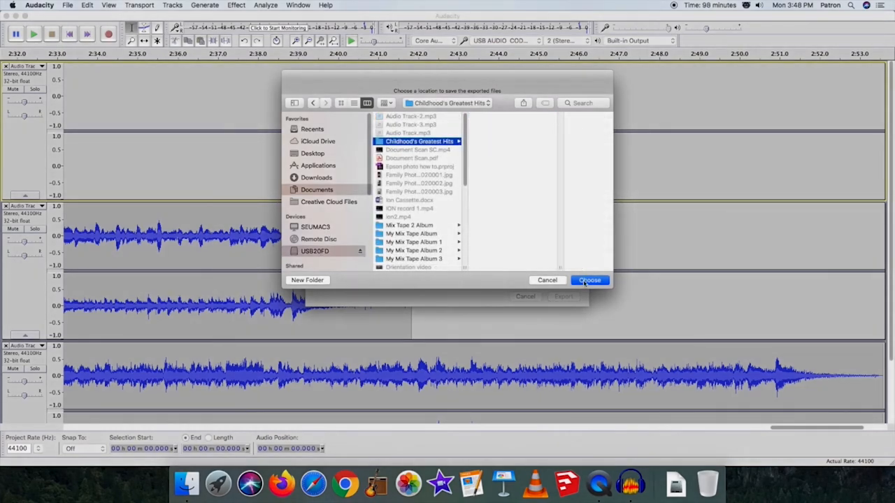
pyautogui.click(590, 280)
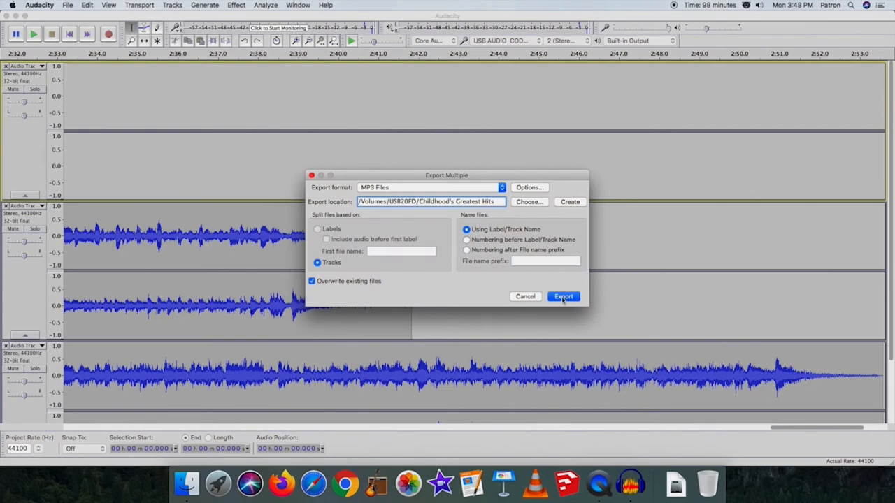
# Step: Export and tag the track: artist Assorted, title Old Joe Clark, album Childhood's Greatest Hits
pyautogui.click(564, 297)
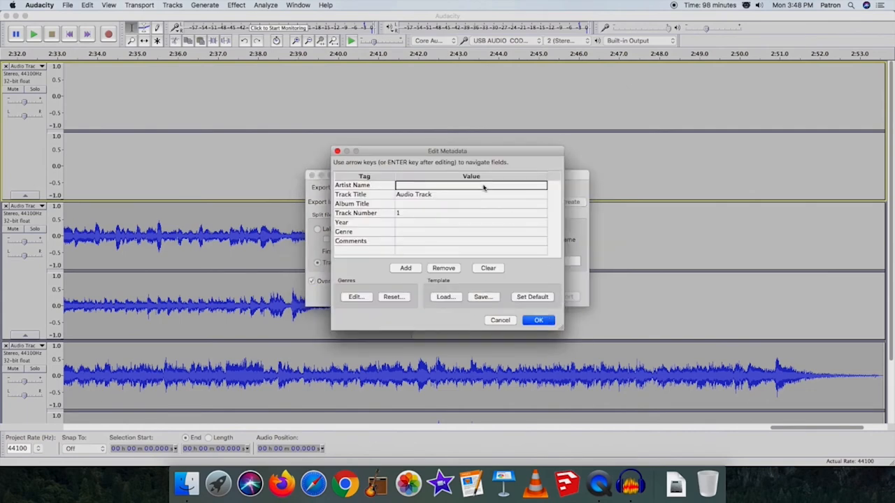
pyautogui.moveTo(585, 188)
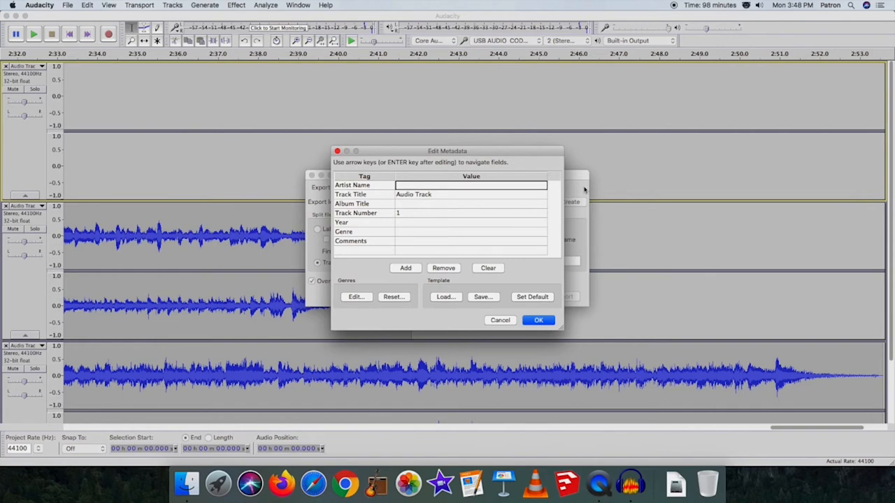
pyautogui.write('A')
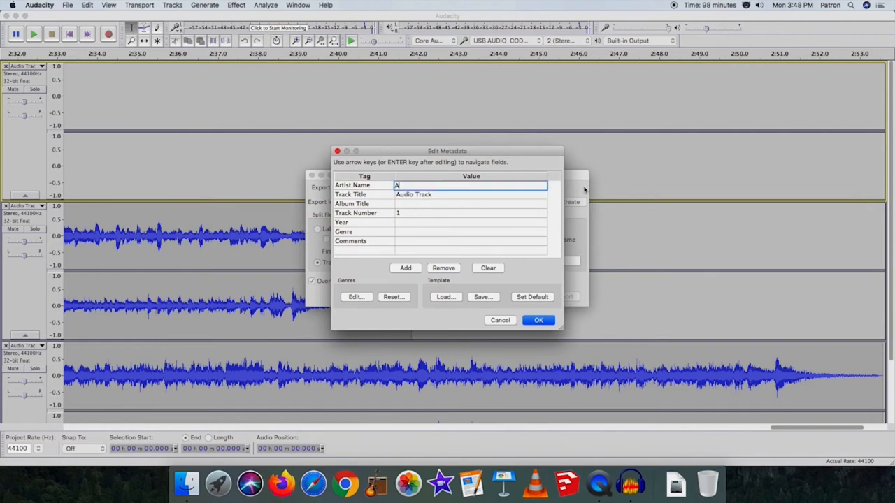
pyautogui.write('Assorted')
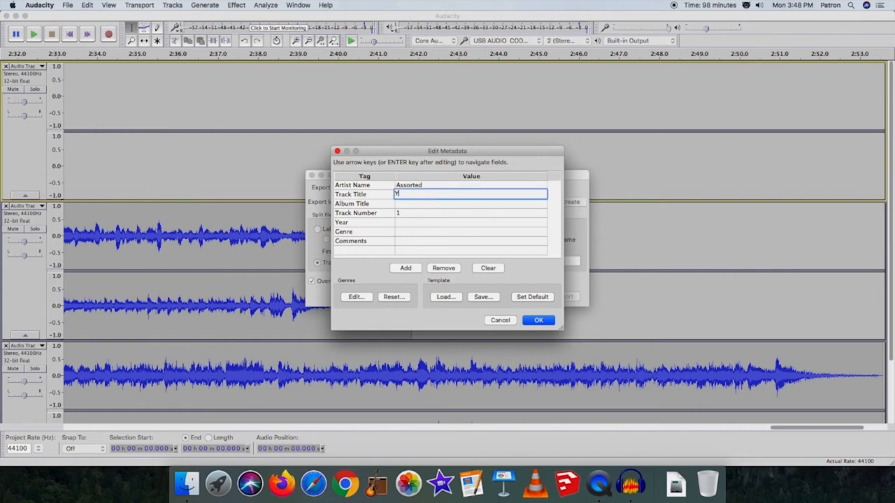
pyautogui.write('Old Joe Clark')
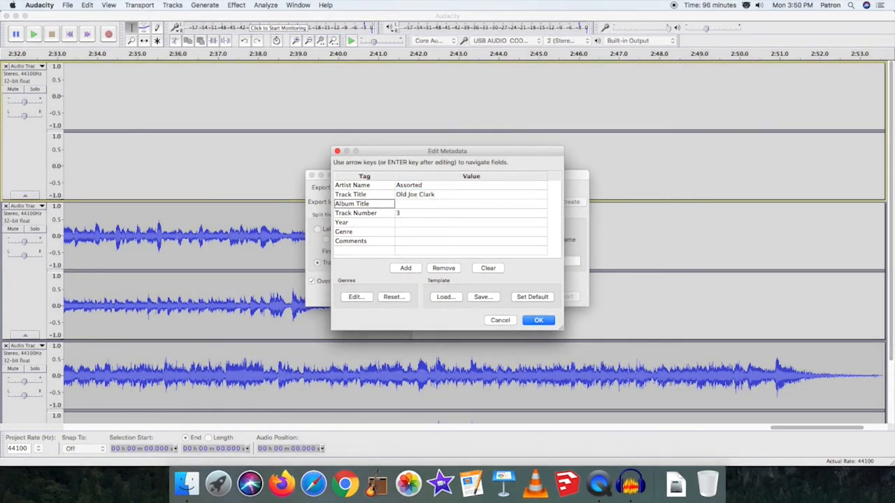
pyautogui.write('Ch')
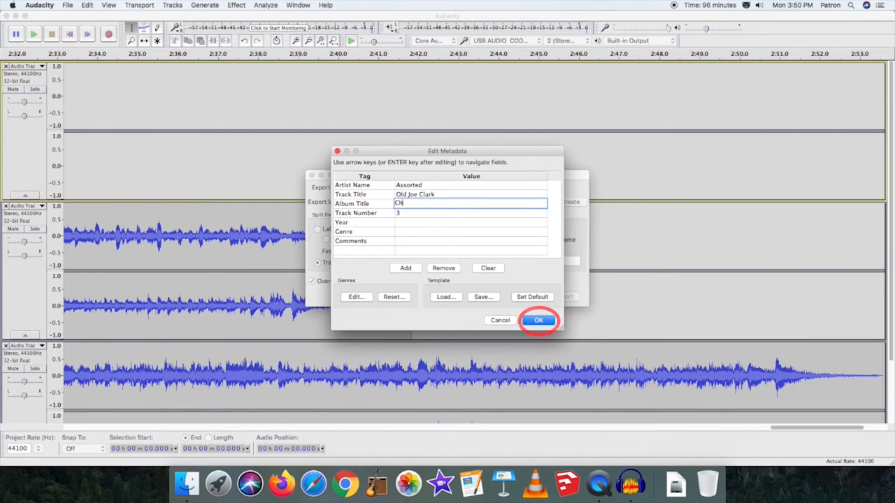
pyautogui.write('ildhood')
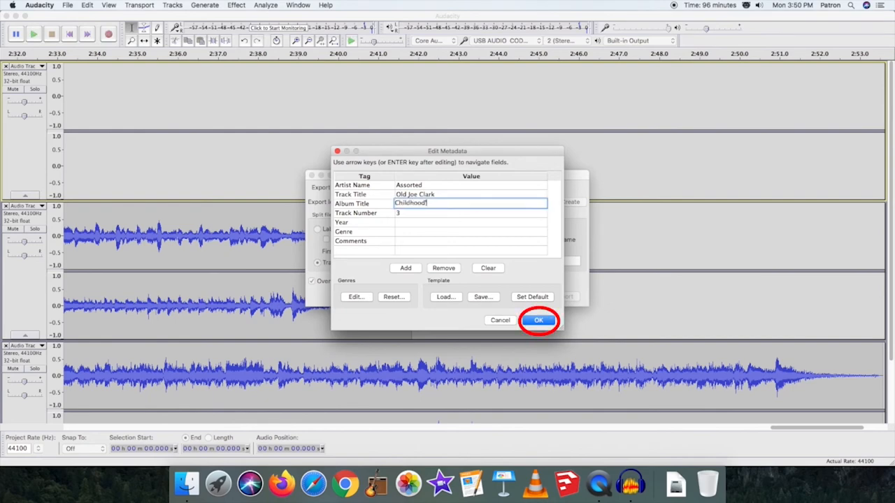
pyautogui.write("'s Greatest")
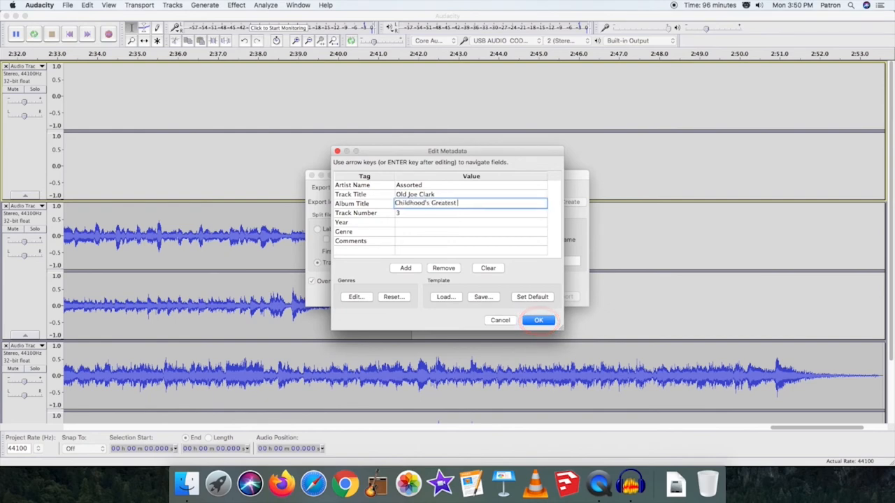
pyautogui.write('Hits')
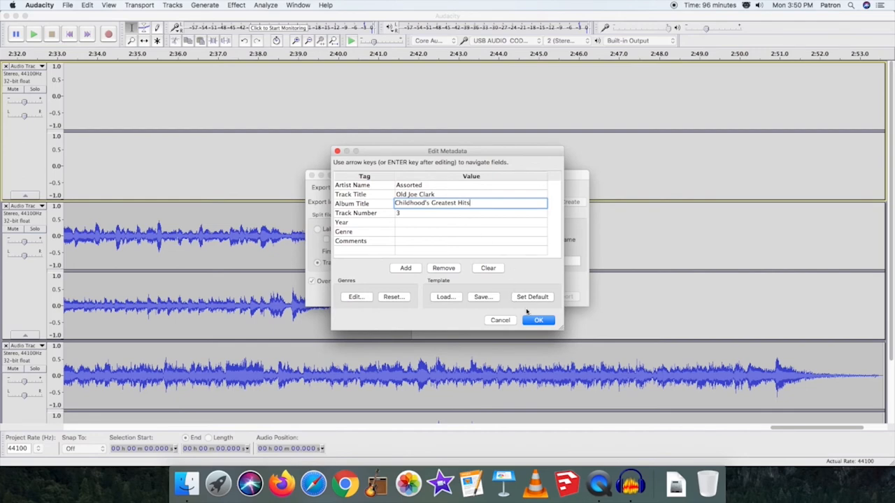
pyautogui.click(539, 320)
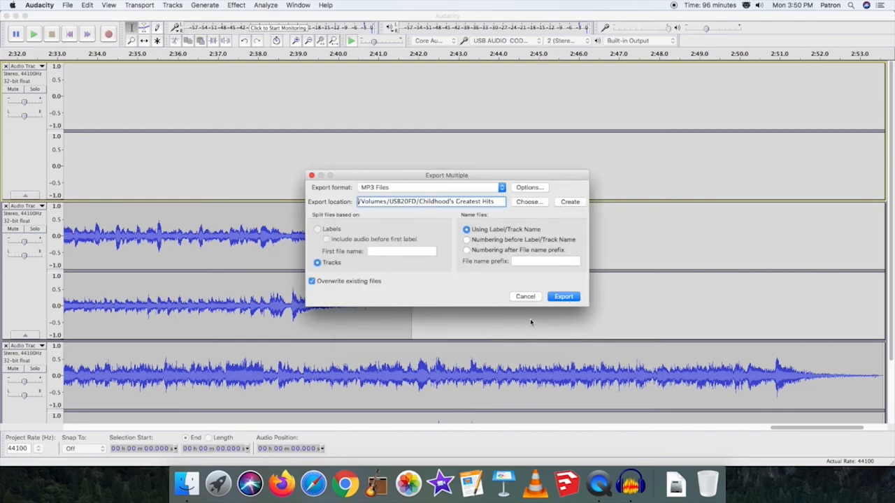
# Step: Confirm metadata for the remaining tracks and dismiss the successful-export summary
pyautogui.click(563, 296)
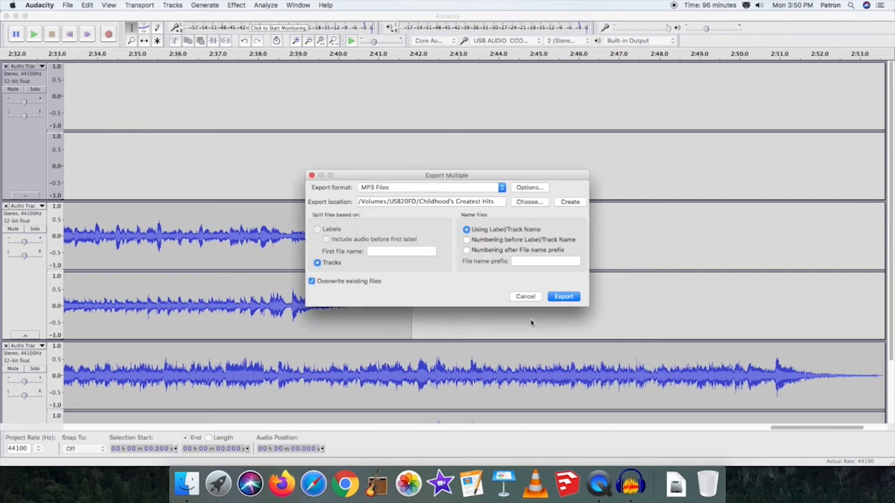
pyautogui.click(564, 297)
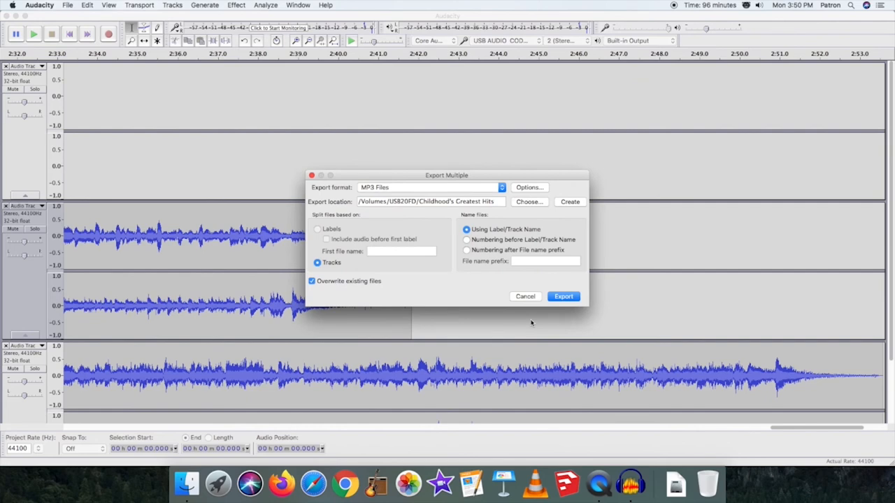
pyautogui.click(563, 296)
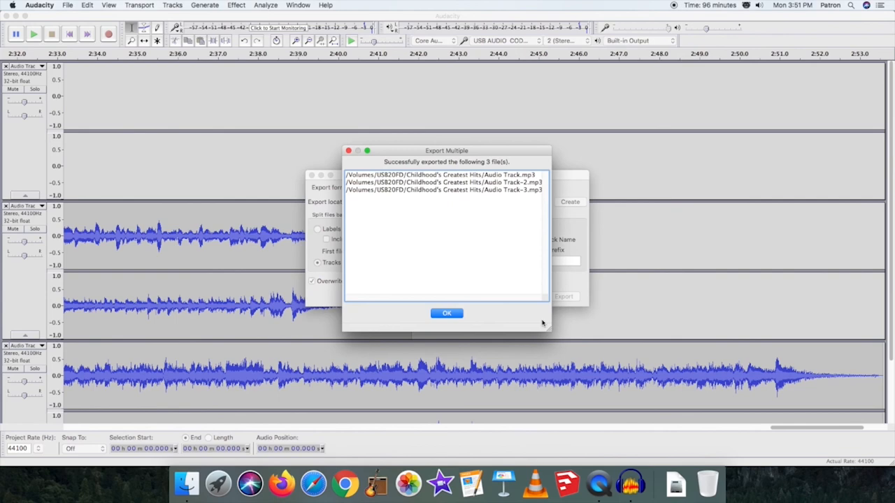
pyautogui.click(446, 313)
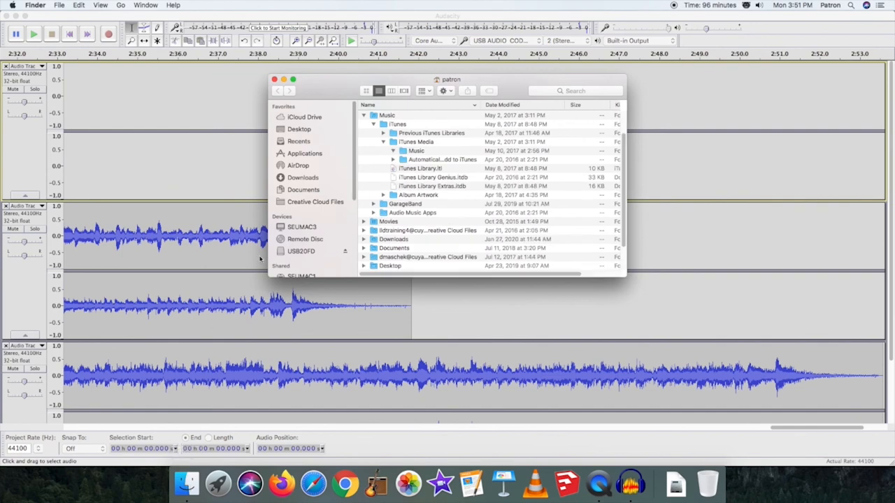
# Step: Browse USB20FD to Childhood's Greatest Hits and select Audio Track.mp3
pyautogui.click(301, 252)
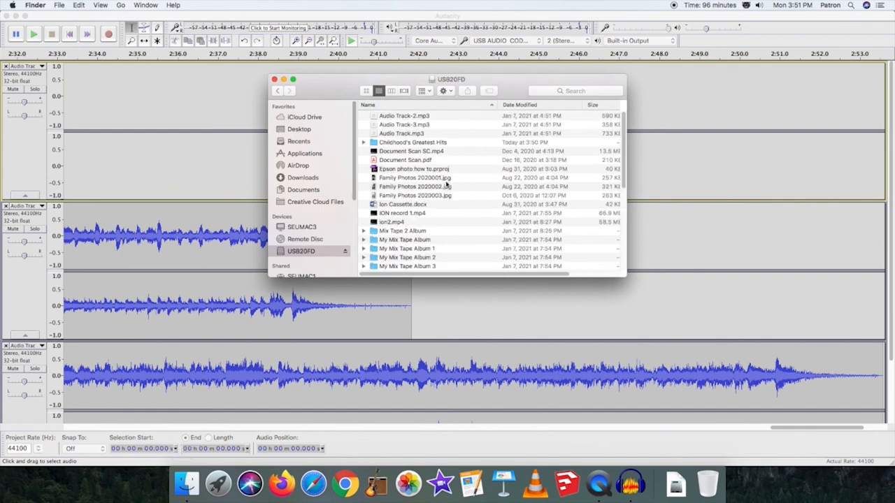
pyautogui.click(412, 143)
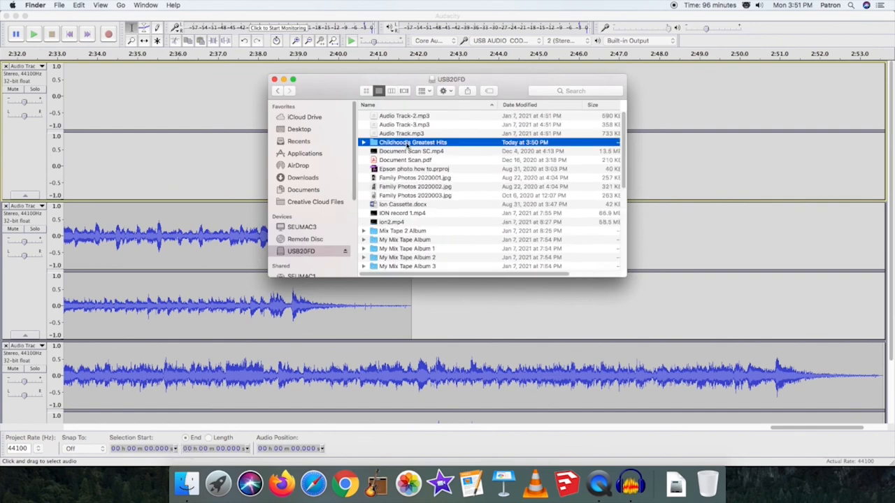
pyautogui.doubleClick(413, 142)
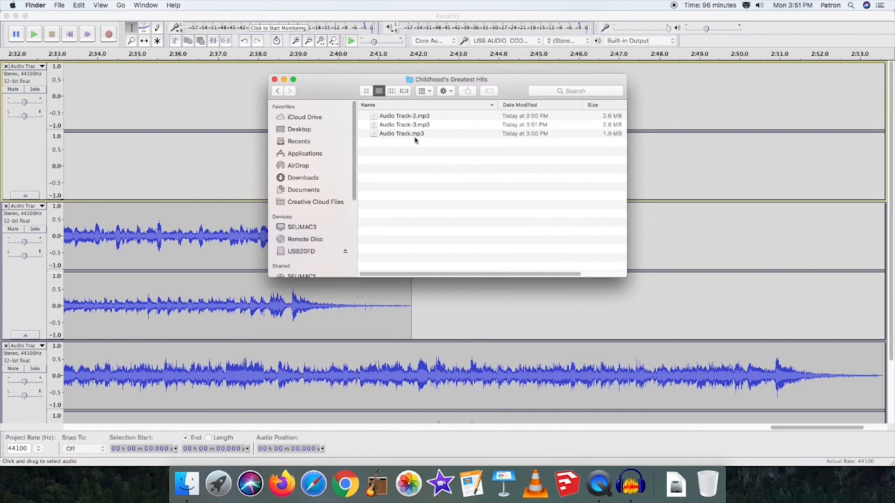
pyautogui.click(401, 134)
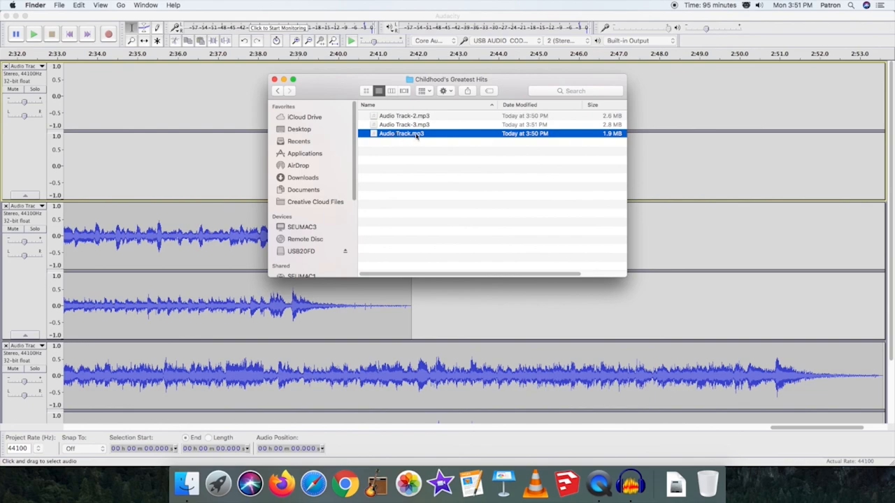